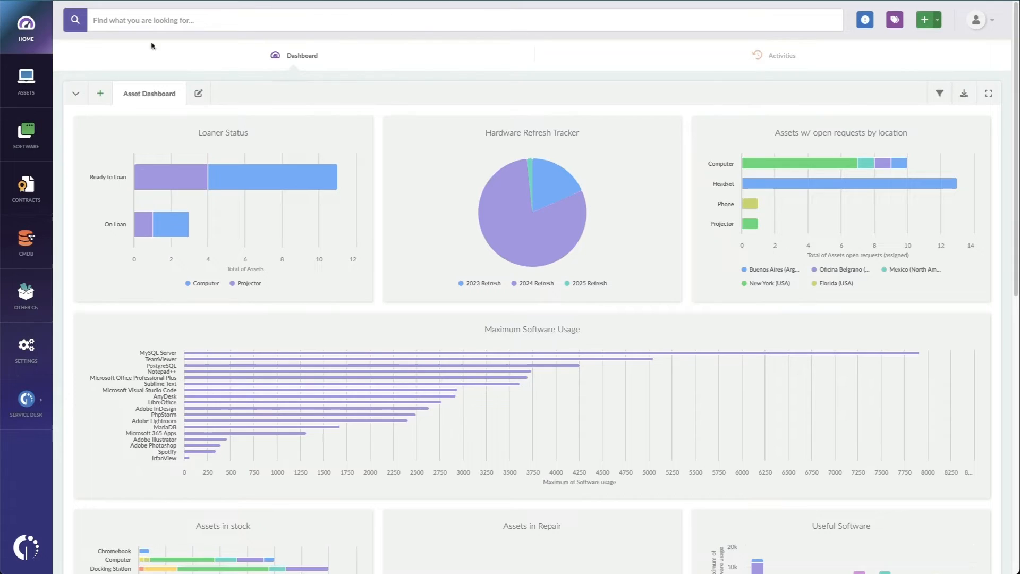
Step: Attach New Laptop Checklist.docx to the ASSET002 laptop record
{"action": "left_click", "coordinate": [26, 78]}
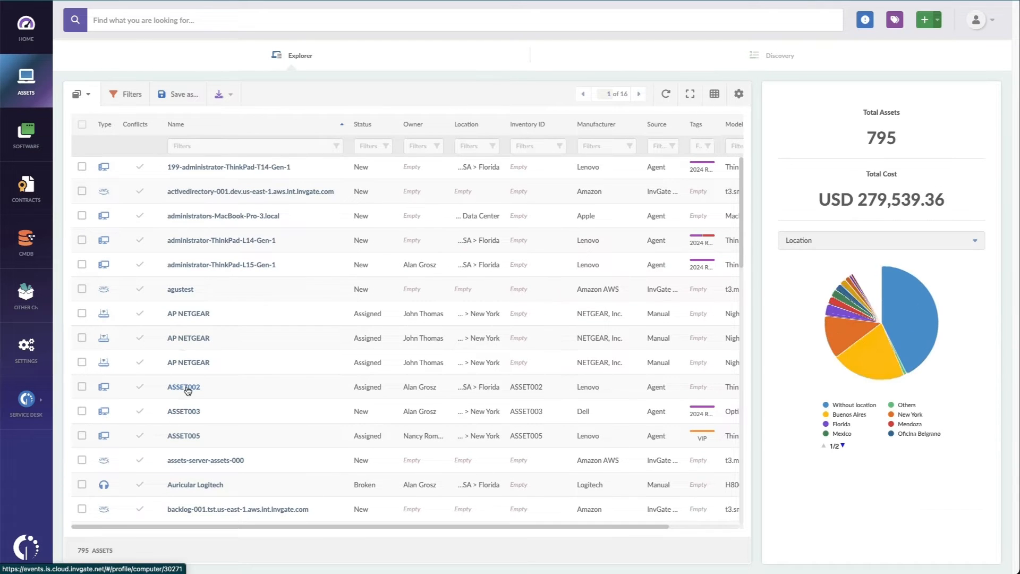
{"action": "left_click", "coordinate": [183, 387]}
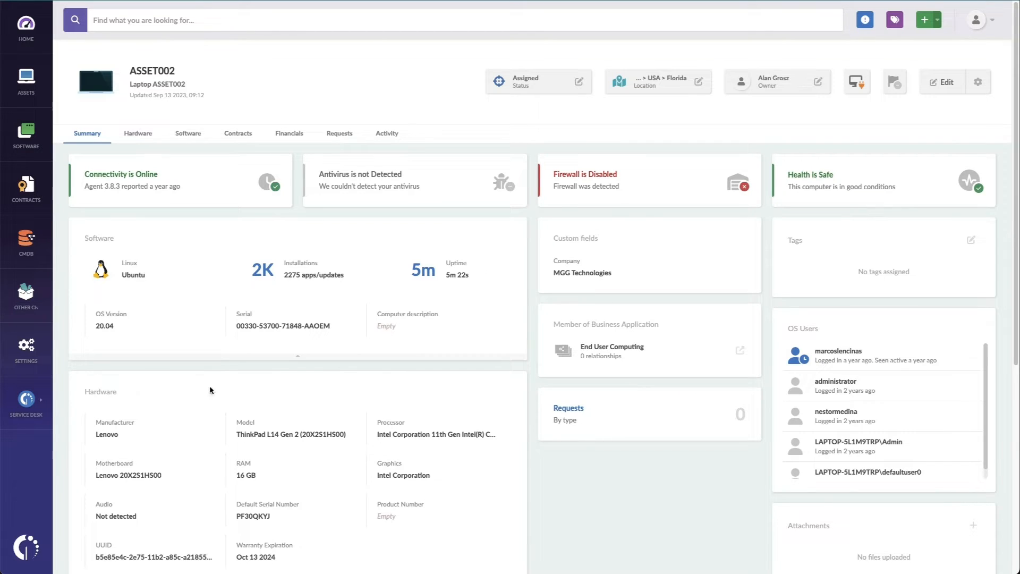
{"action": "mouse_move", "coordinate": [595, 470]}
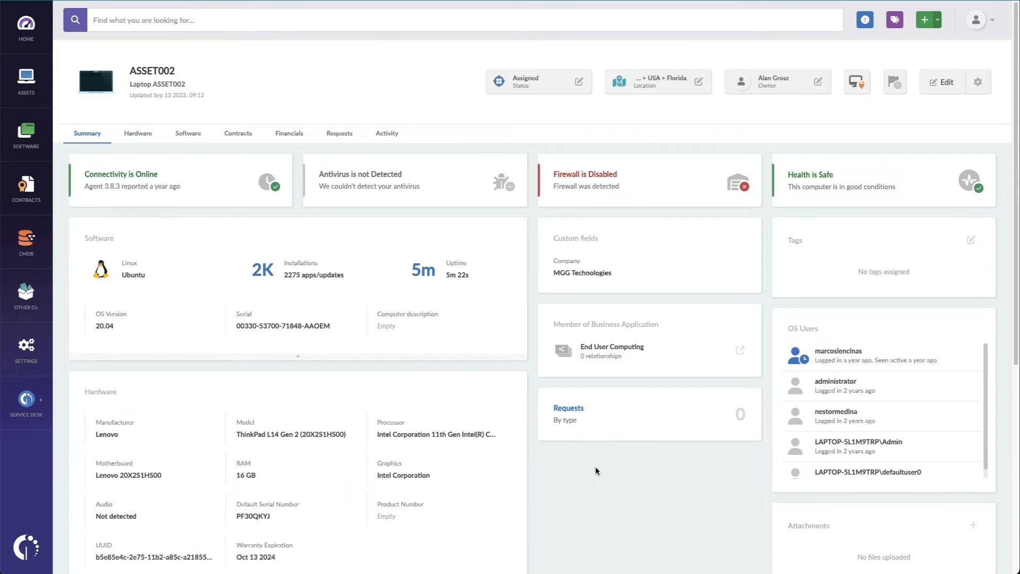
{"action": "scroll", "scroll_direction": "down", "scroll_amount": 3}
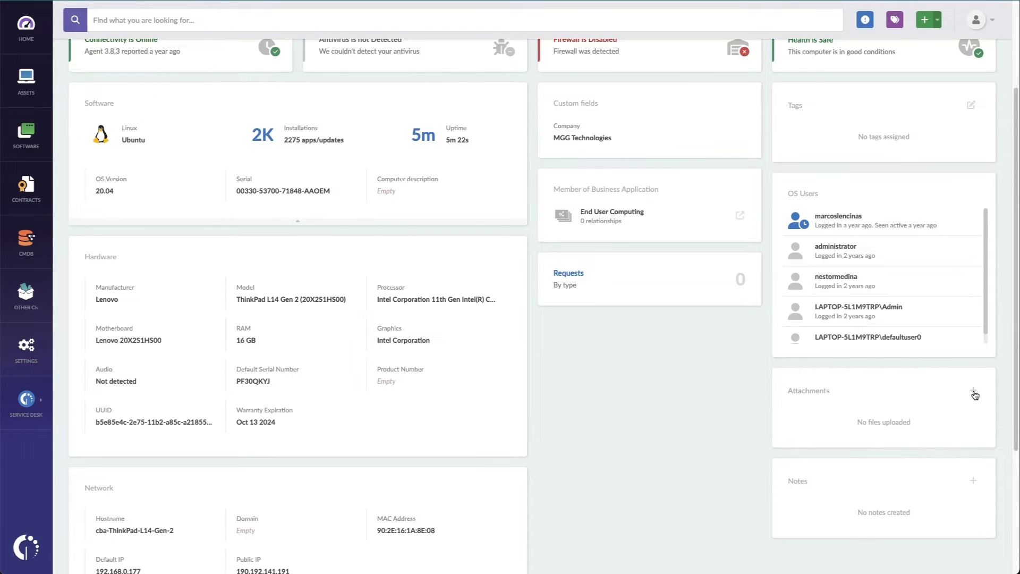
{"action": "left_click", "coordinate": [974, 392]}
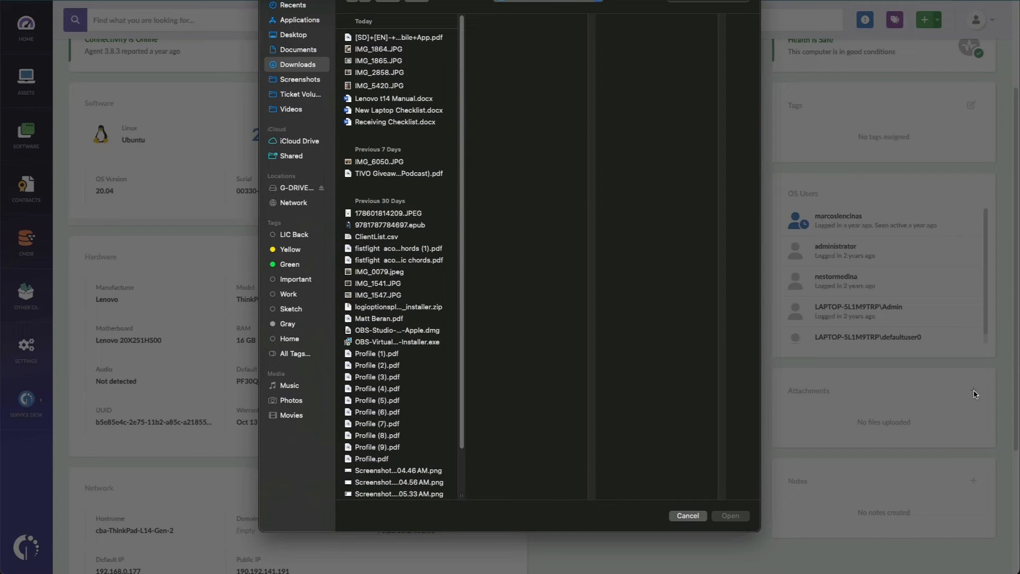
{"action": "left_click", "coordinate": [399, 110]}
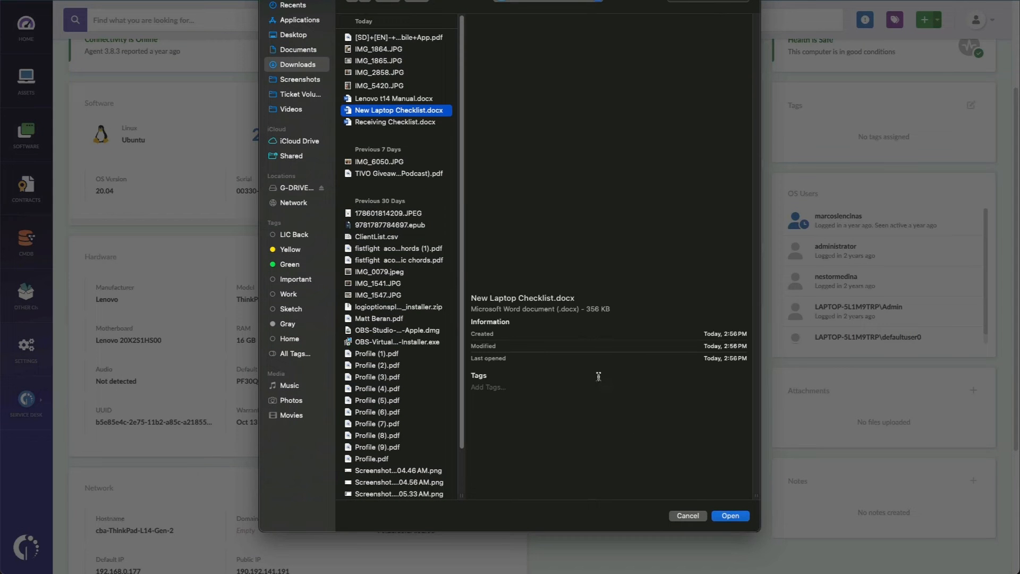
{"action": "left_click", "coordinate": [729, 515]}
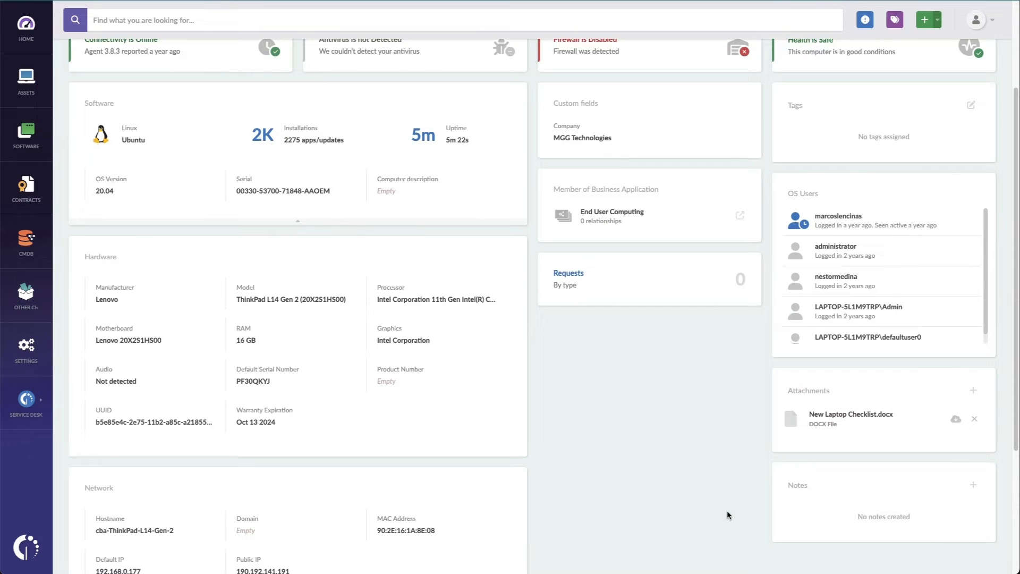
{"action": "mouse_move", "coordinate": [881, 536]}
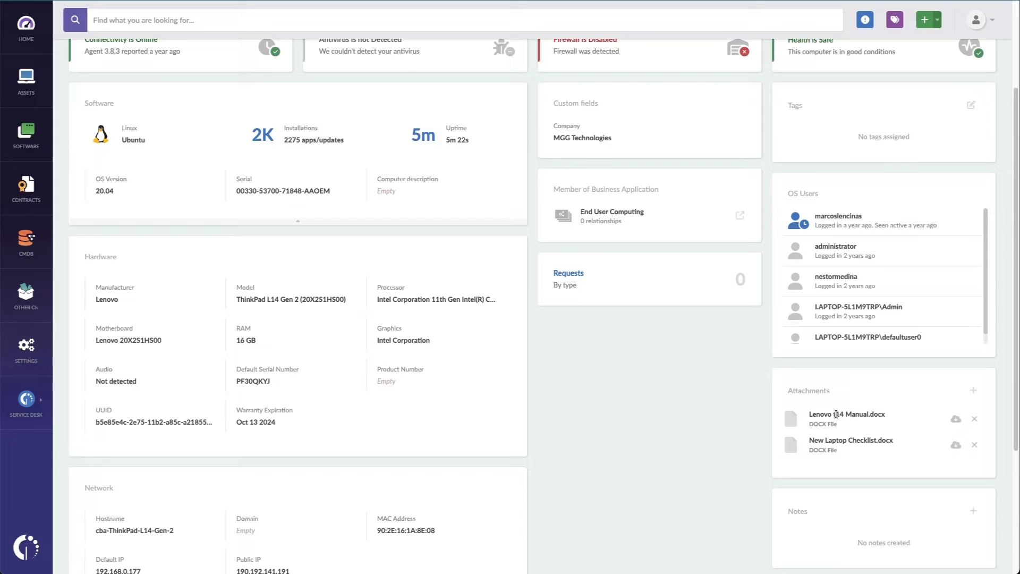
{"action": "left_click", "coordinate": [955, 446]}
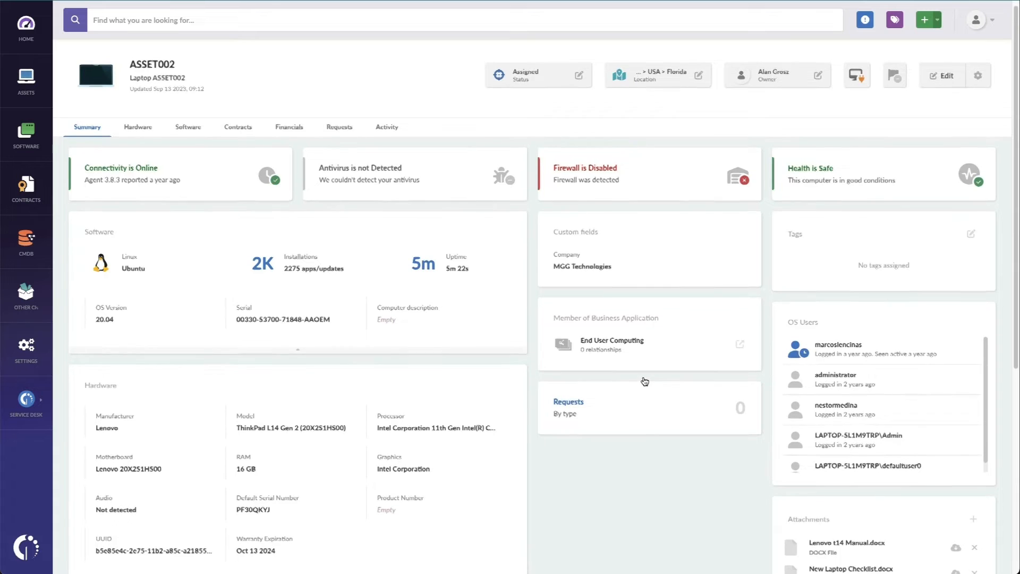
{"action": "scroll", "scroll_direction": "down", "scroll_amount": 3}
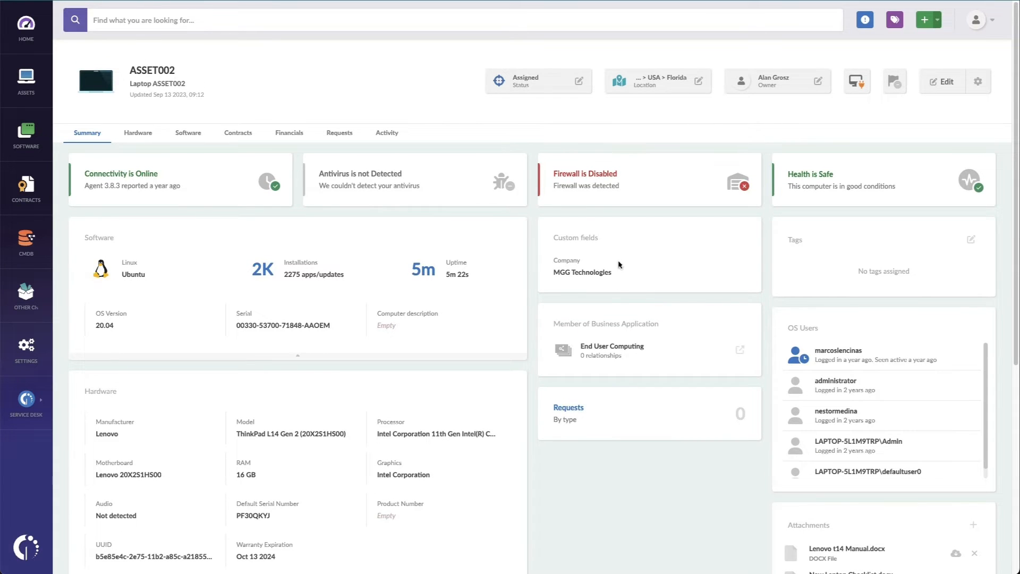
{"action": "mouse_move", "coordinate": [930, 99]}
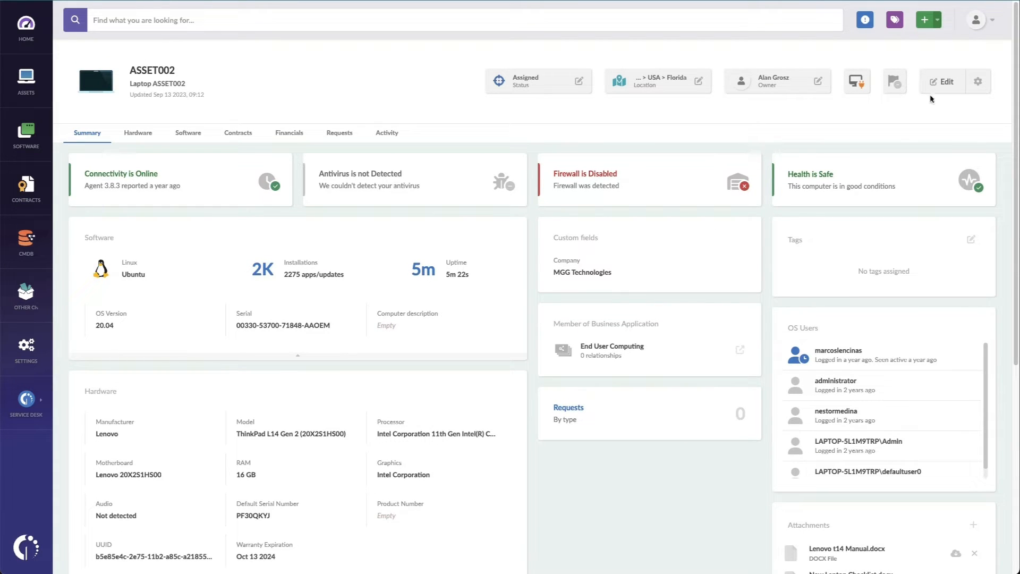
Step: Add an ASSET002 Notes field saying the laptop has two display ports instead of one
{"action": "left_click", "coordinate": [944, 81]}
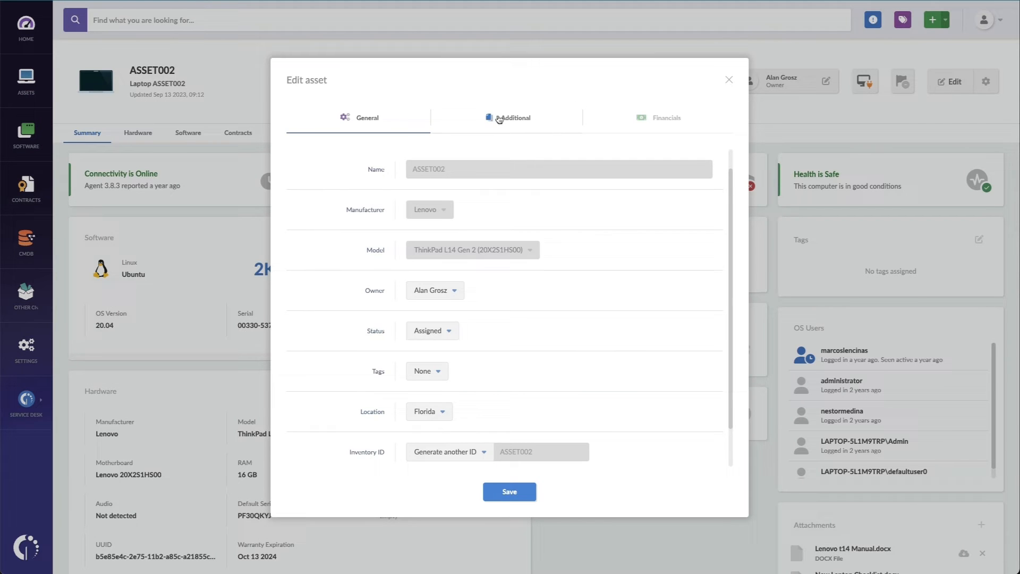
{"action": "left_click", "coordinate": [514, 118]}
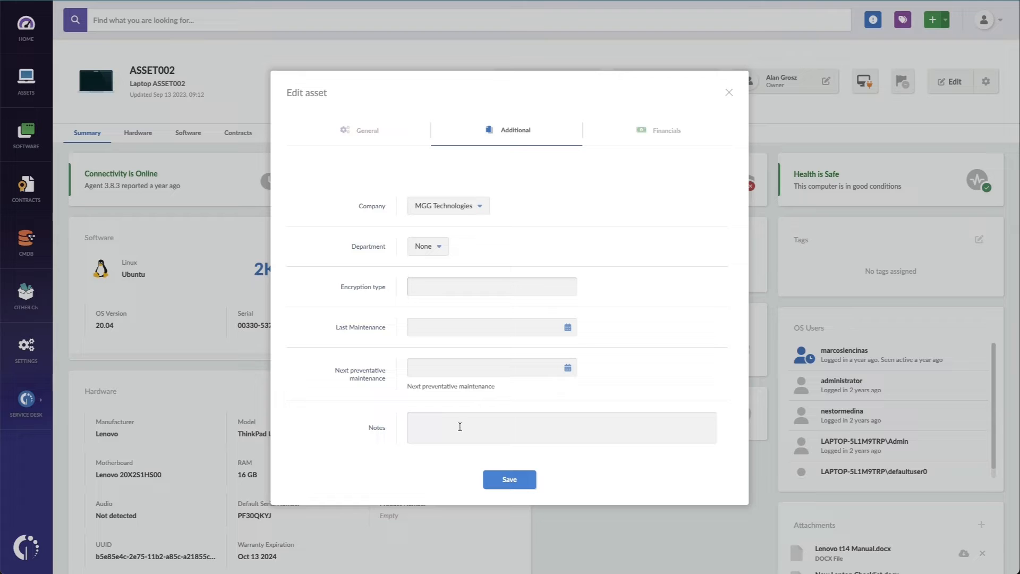
{"action": "left_click", "coordinate": [459, 427]}
{"action": "type", "text": "This laptop has two display ports inste"}
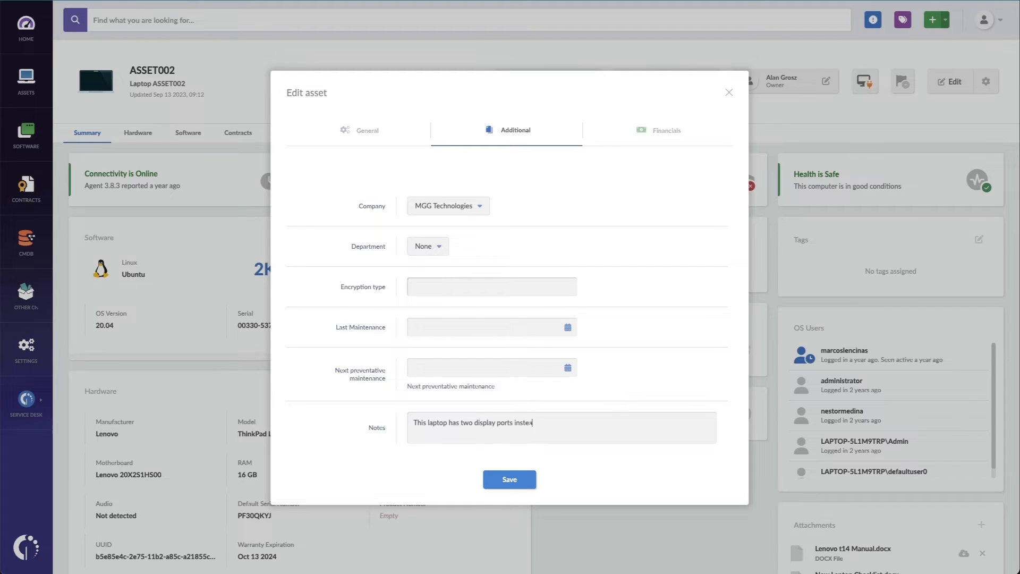
{"action": "left_click", "coordinate": [510, 479]}
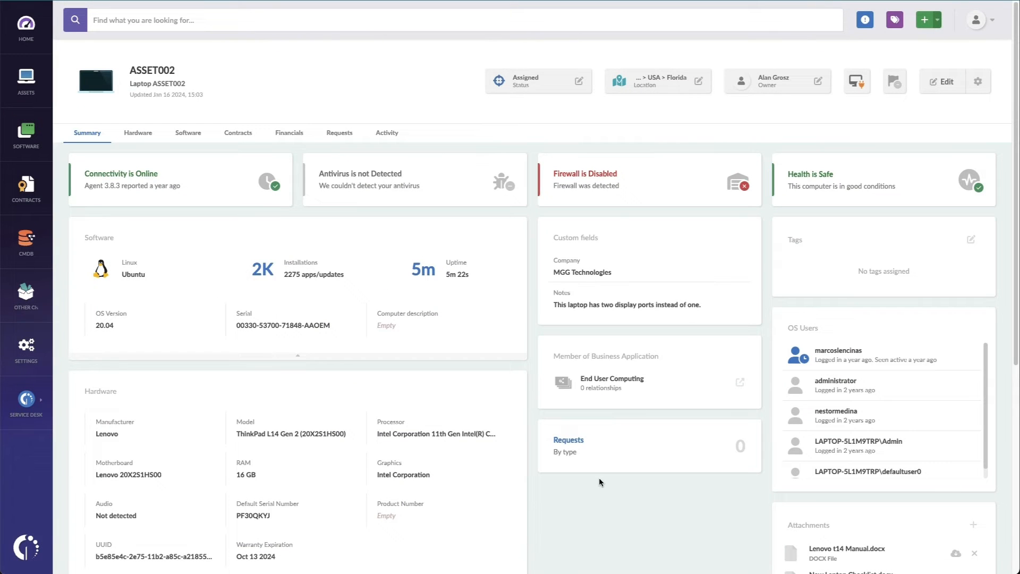
{"action": "mouse_move", "coordinate": [718, 312]}
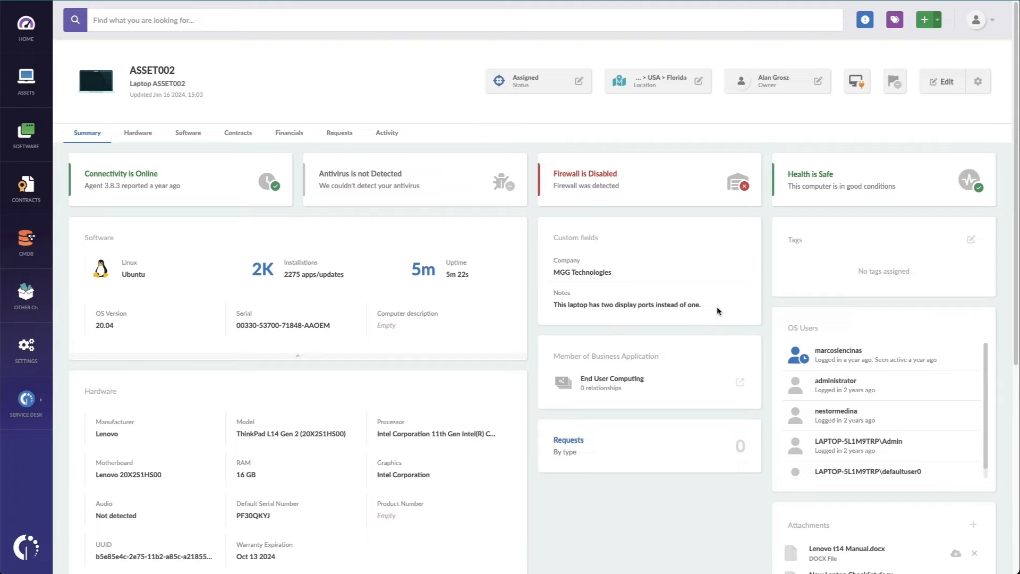
{"action": "mouse_move", "coordinate": [246, 50]}
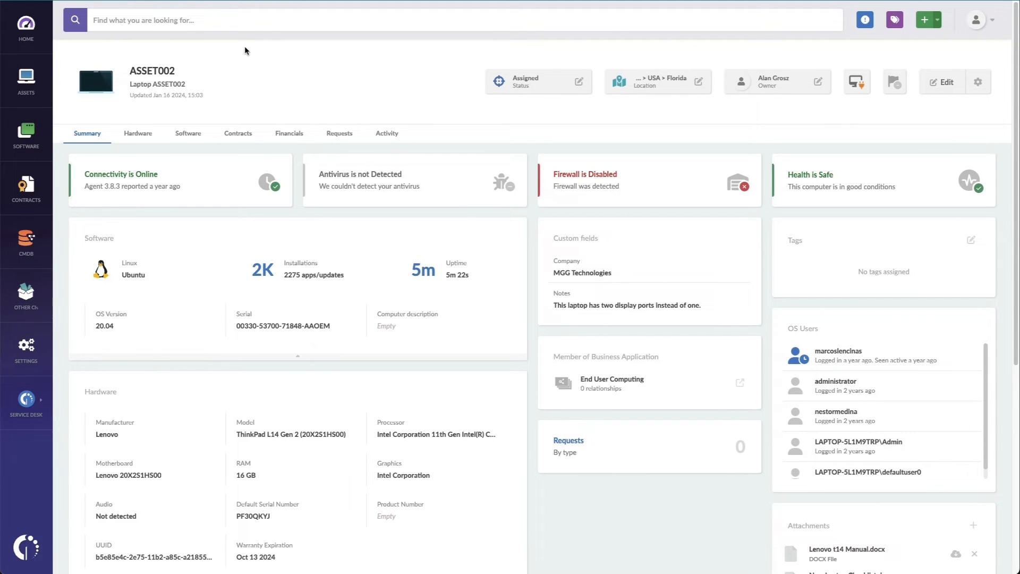
Step: Open the InvGate AWS Account and read its Amazon Maintenance note
{"action": "type", "text": "aws"}
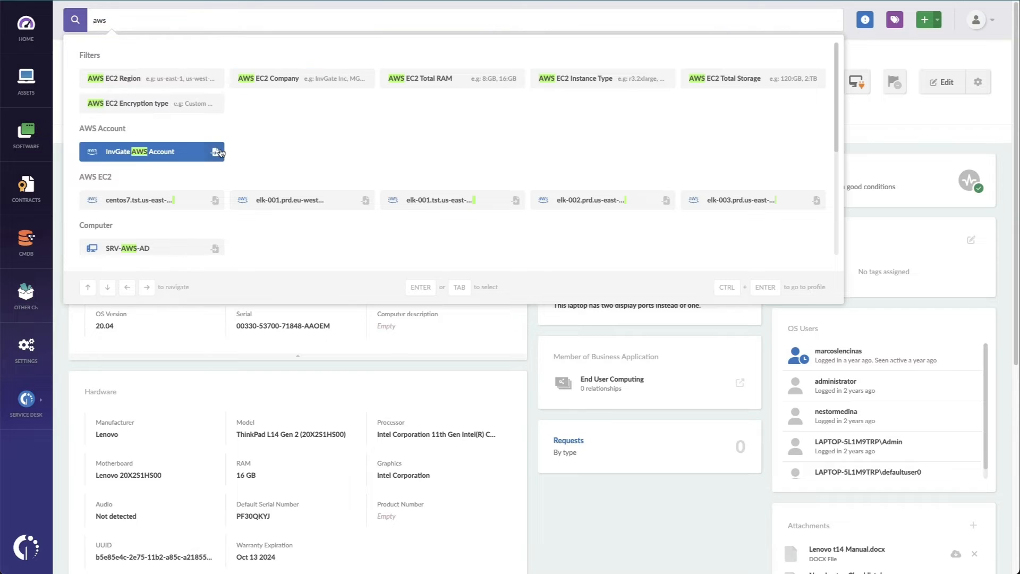
{"action": "left_click", "coordinate": [151, 151]}
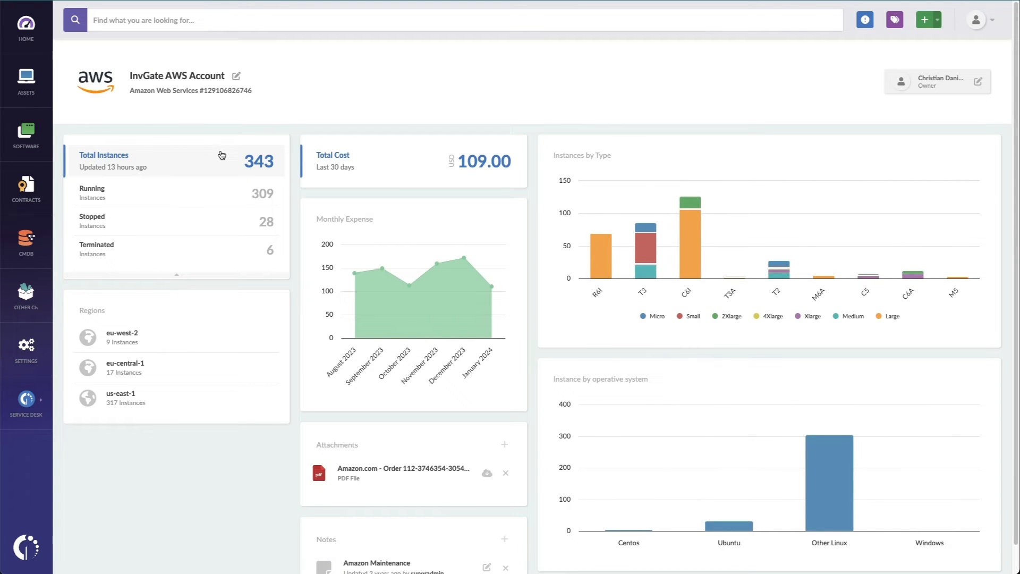
{"action": "mouse_move", "coordinate": [219, 426]}
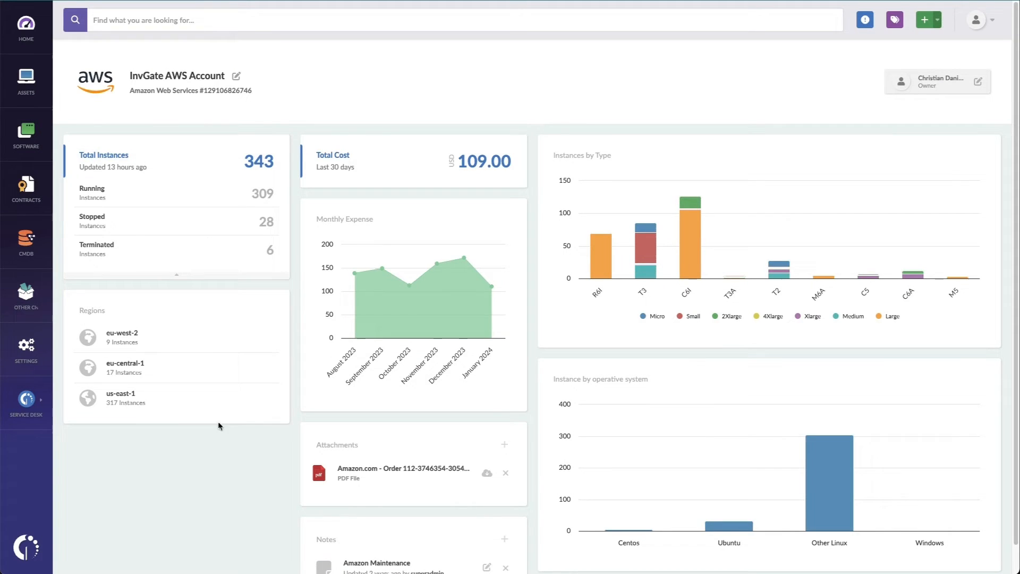
{"action": "scroll", "scroll_direction": "down", "scroll_amount": 3}
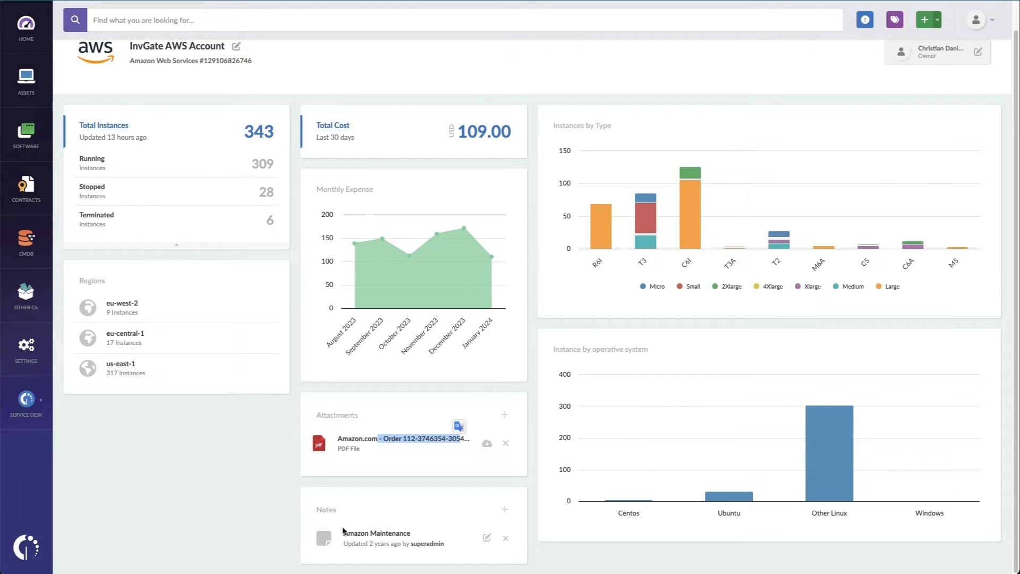
{"action": "left_click", "coordinate": [376, 533]}
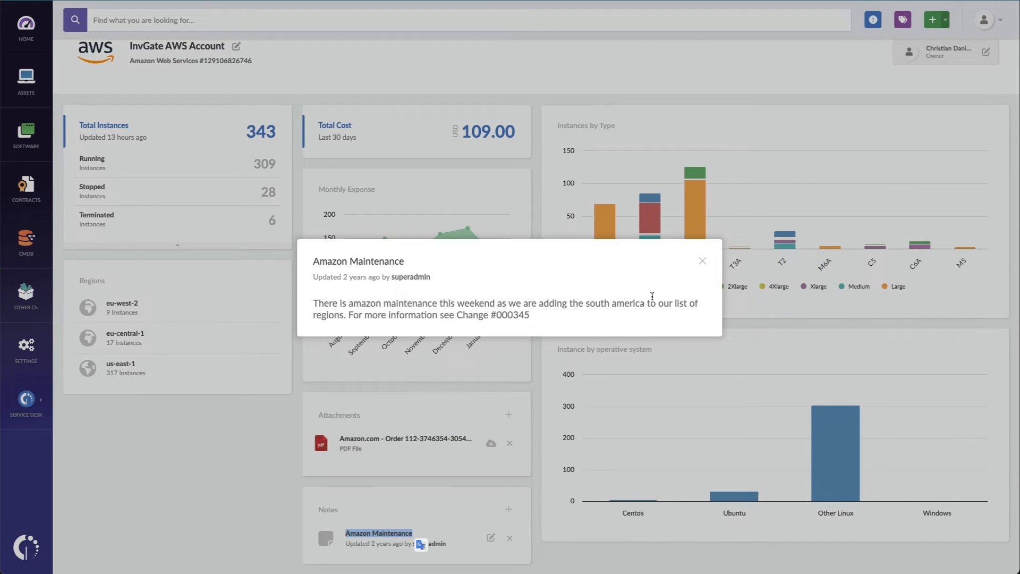
{"action": "left_click", "coordinate": [702, 261]}
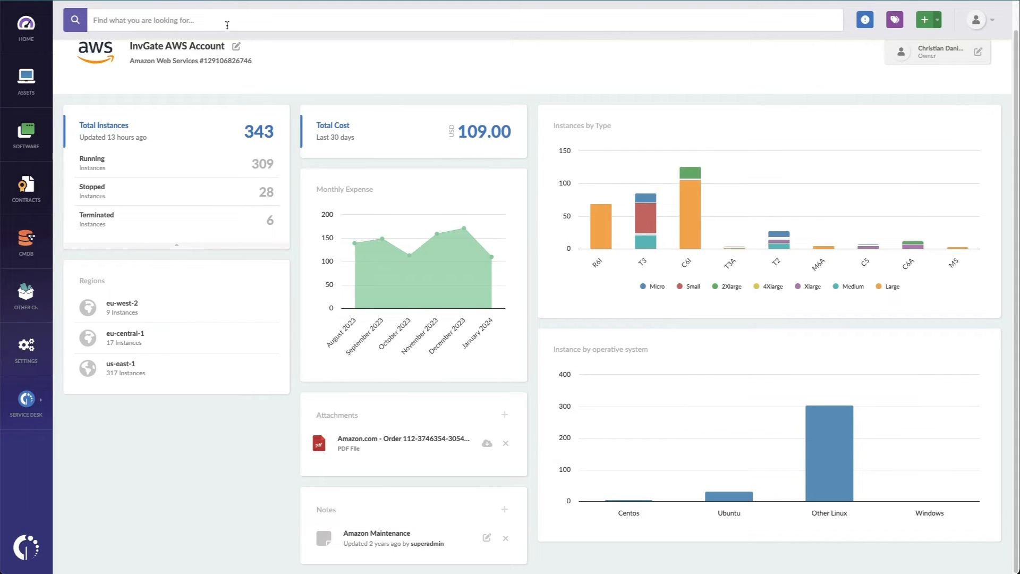
{"action": "type", "text": "azure"}
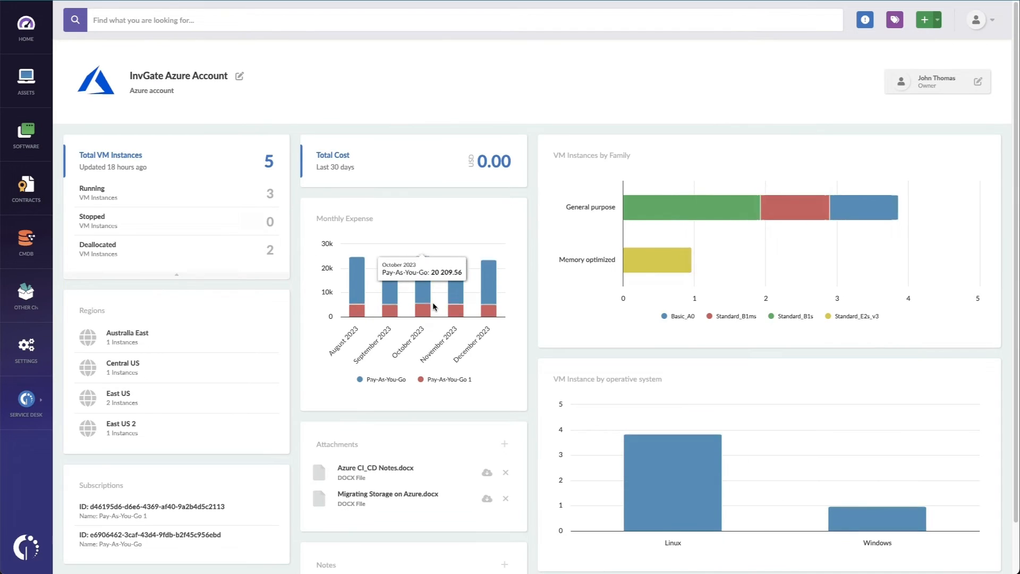
Step: Open the InvGate Azure Account and read its Renewal Process note on quarterly machine reviews
{"action": "scroll", "scroll_direction": "down", "scroll_amount": 3}
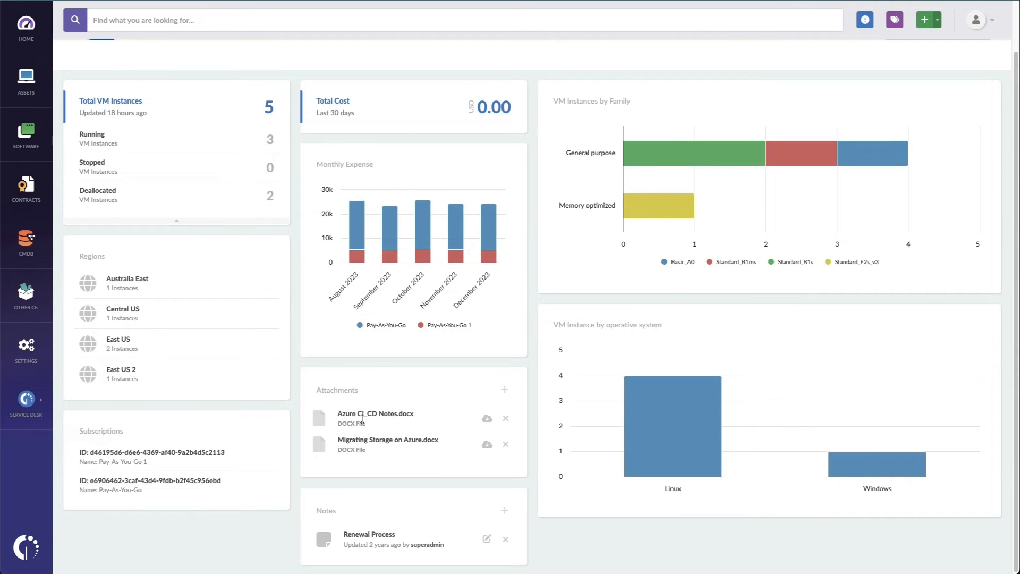
{"action": "double_click", "coordinate": [365, 413]}
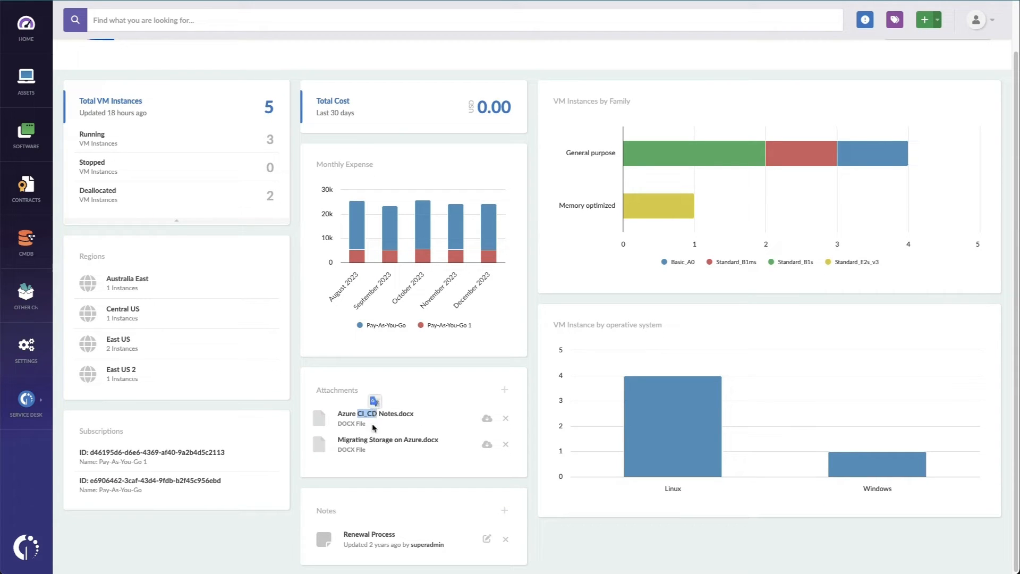
{"action": "double_click", "coordinate": [387, 439]}
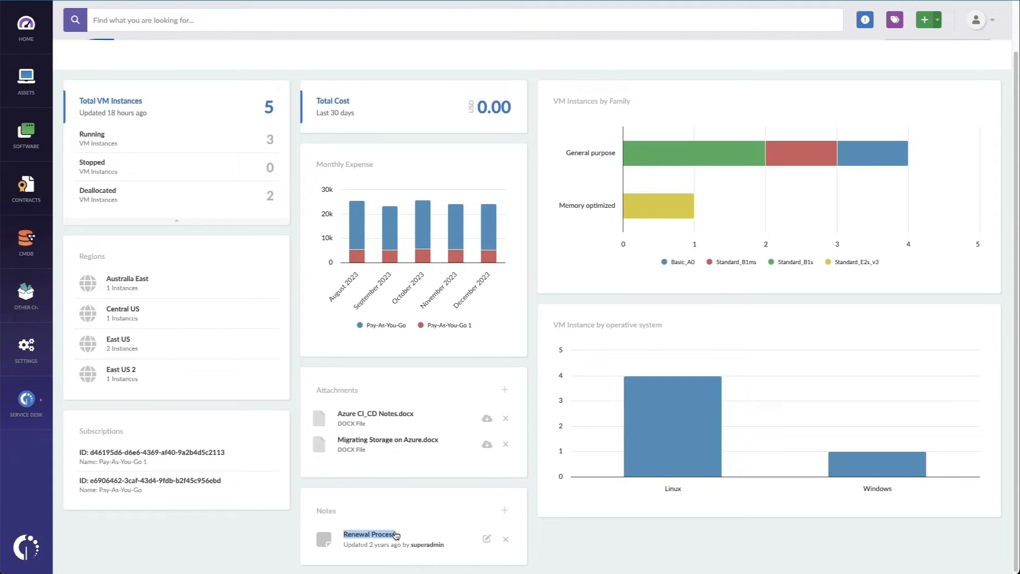
{"action": "left_click", "coordinate": [370, 534]}
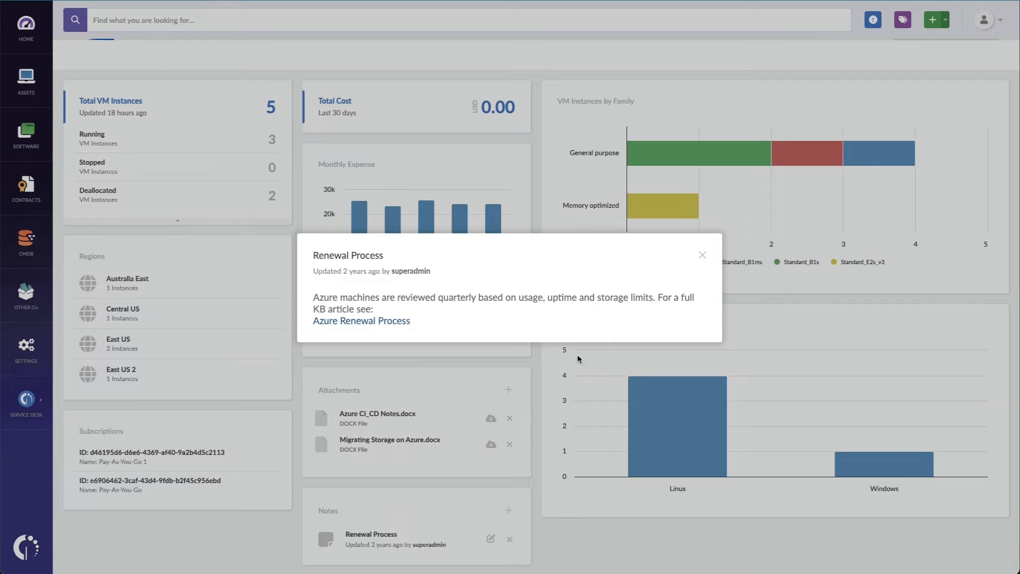
{"action": "mouse_move", "coordinate": [702, 256]}
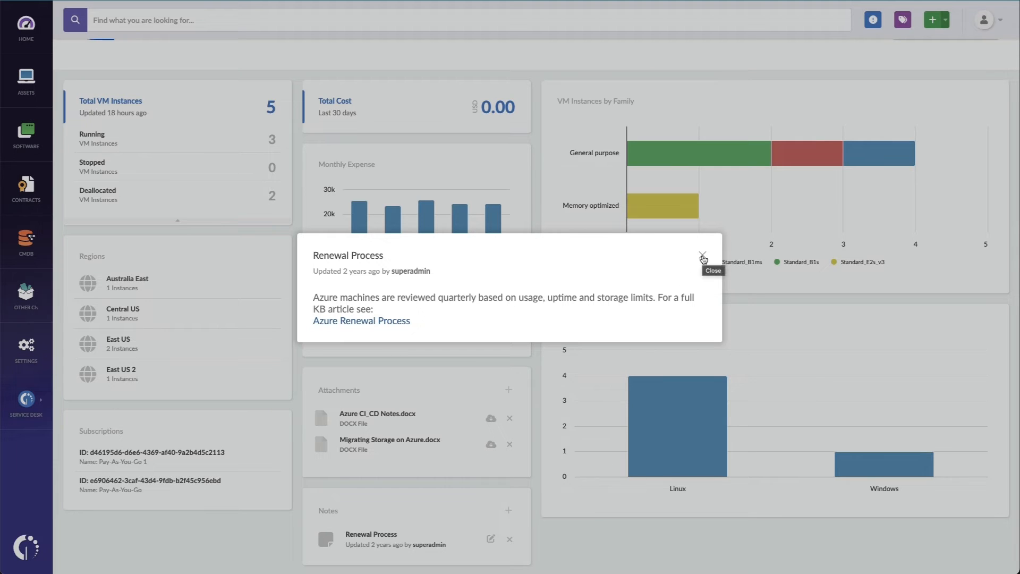
{"action": "left_click", "coordinate": [701, 256]}
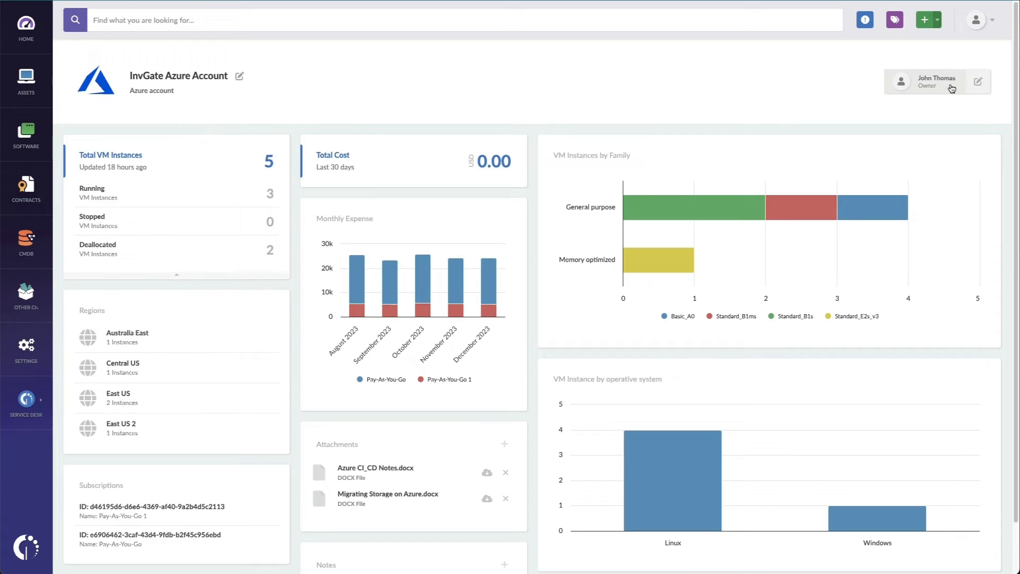
{"action": "mouse_move", "coordinate": [937, 81]}
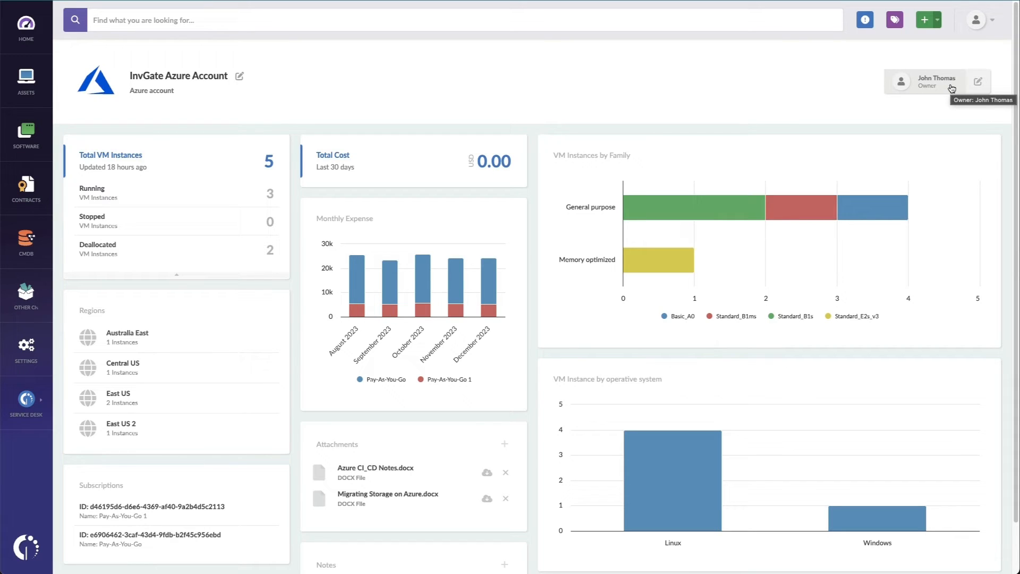
{"action": "mouse_move", "coordinate": [800, 68]}
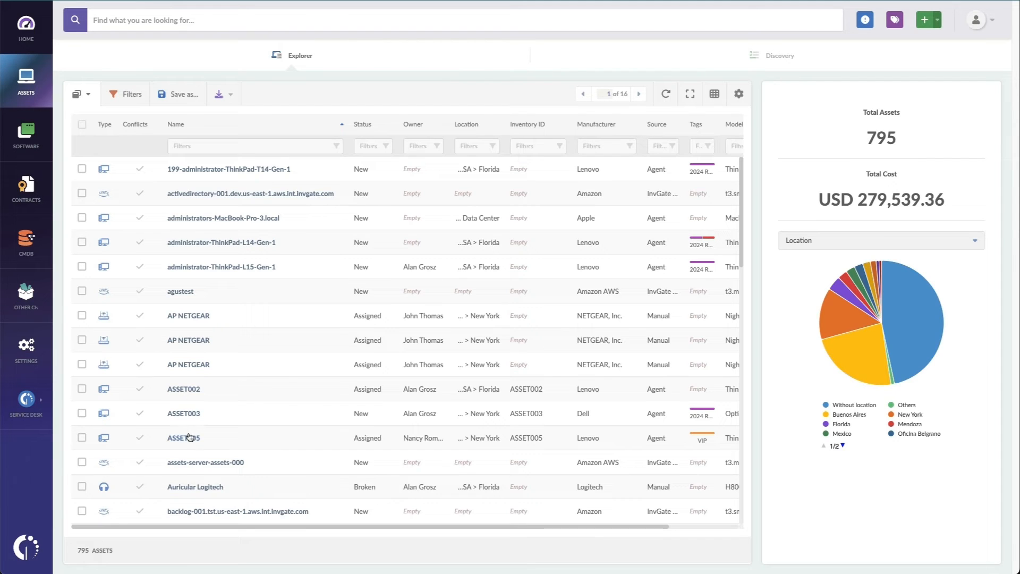
Step: Review ASSET005's contracts: 7-zip V2, TeamViewer and an expired Windows 10 Pro
{"action": "left_click", "coordinate": [183, 438]}
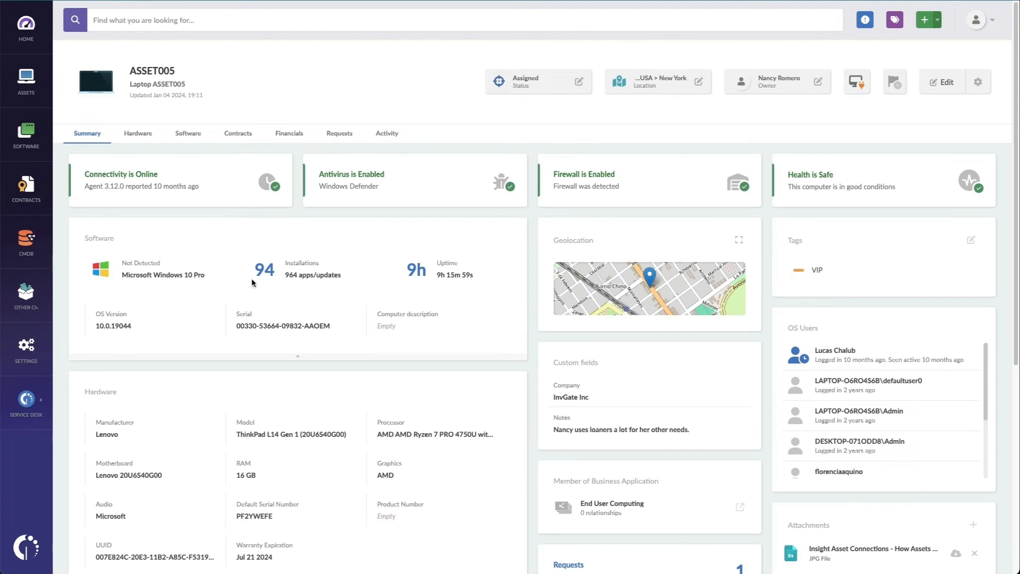
{"action": "left_click", "coordinate": [237, 133]}
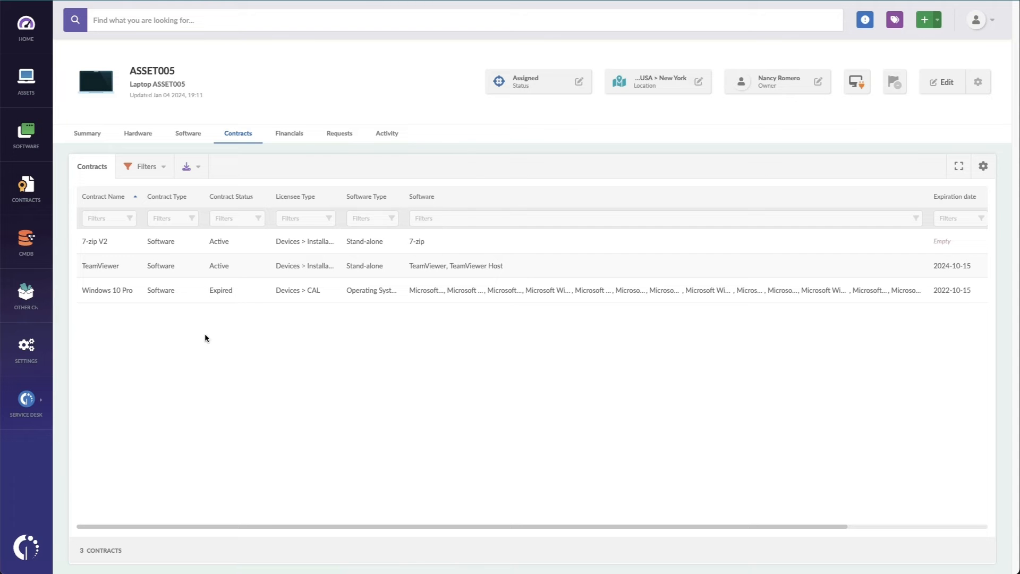
{"action": "left_click", "coordinate": [26, 241]}
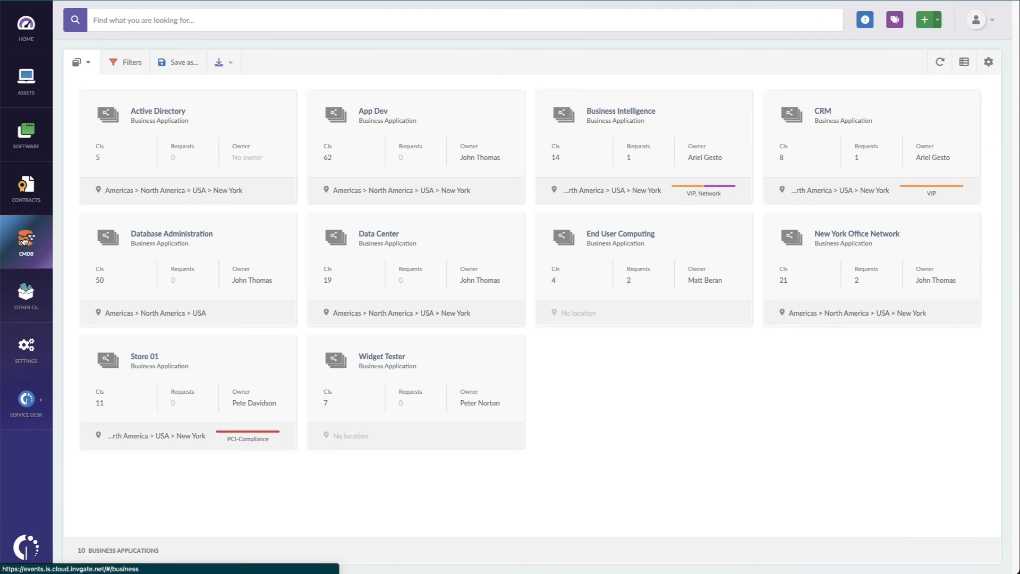
{"action": "mouse_move", "coordinate": [576, 124]}
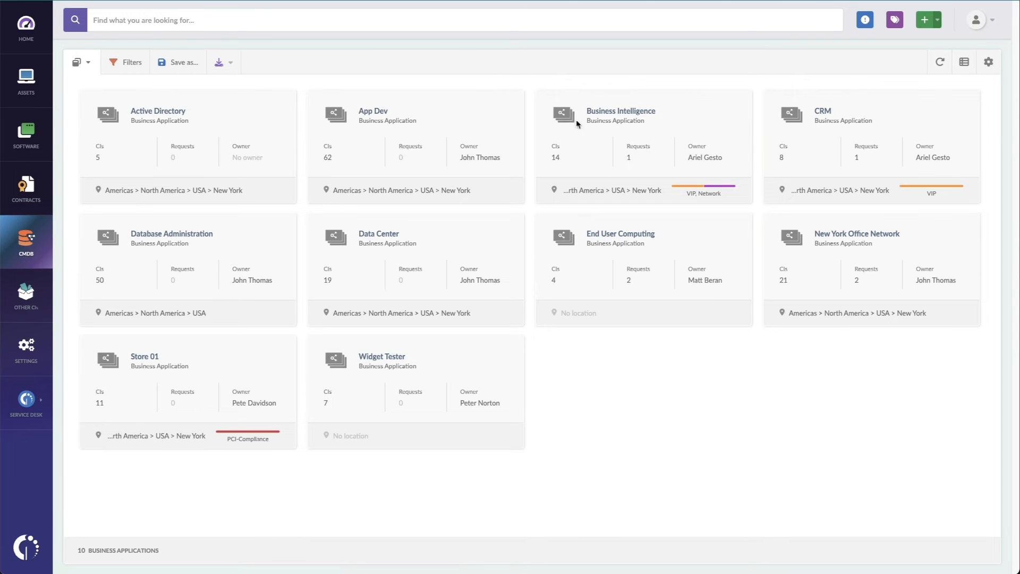
Step: View the Business Intelligence application's enlarged diagram, two change requests and activity history
{"action": "left_click", "coordinate": [619, 111]}
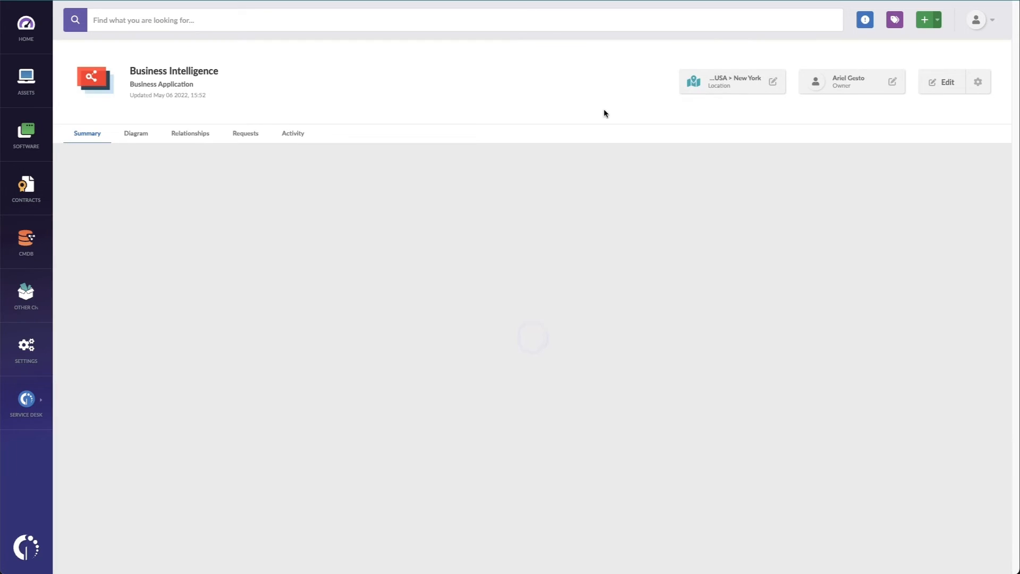
{"action": "left_click", "coordinate": [136, 134]}
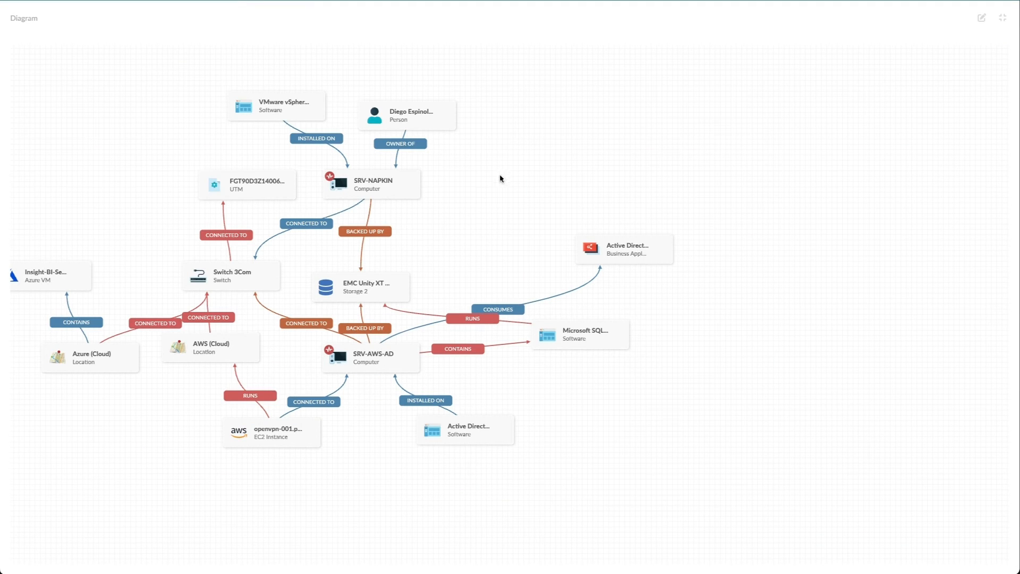
{"action": "mouse_move", "coordinate": [578, 337]}
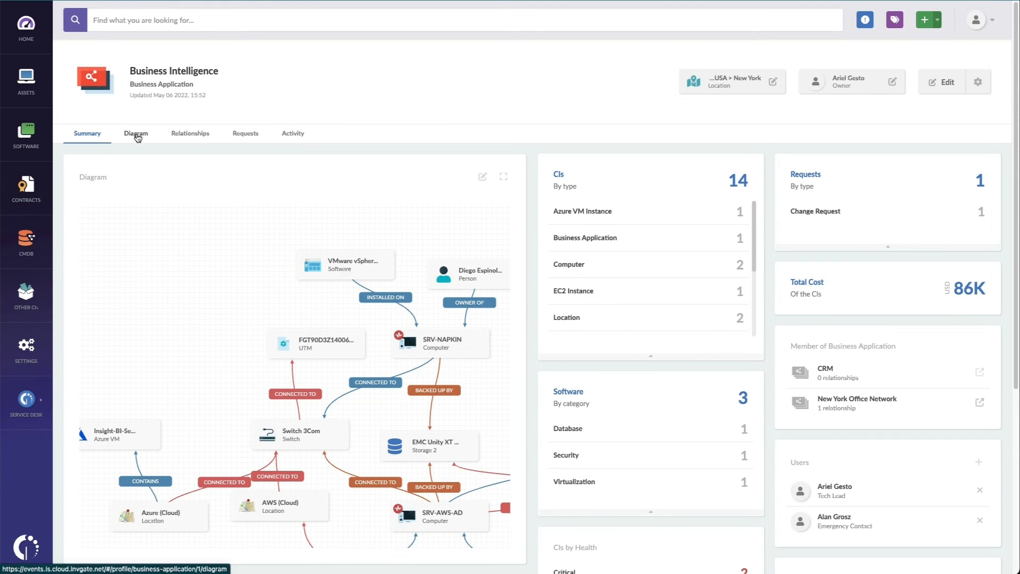
{"action": "left_click", "coordinate": [246, 133]}
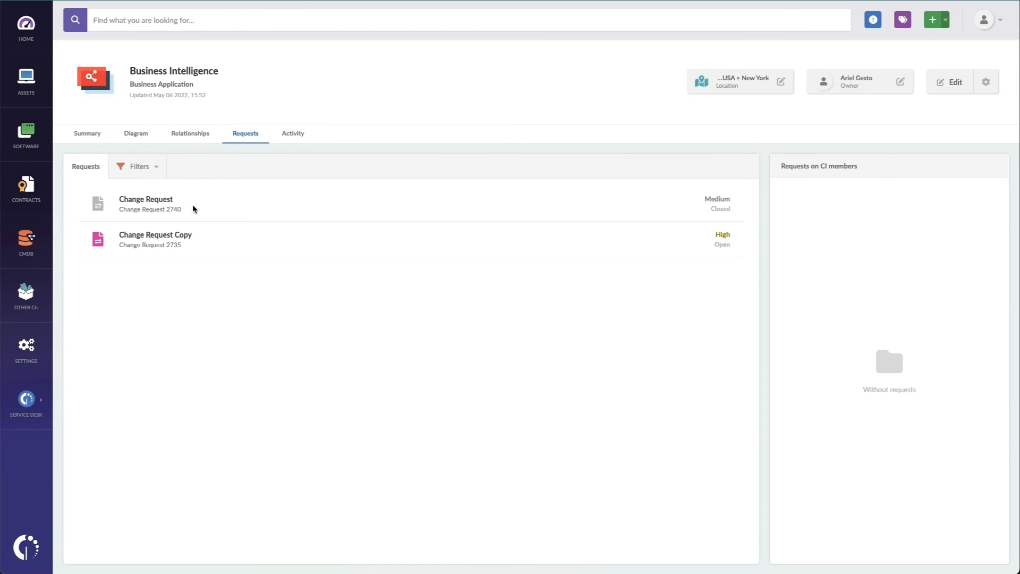
{"action": "left_click", "coordinate": [292, 133]}
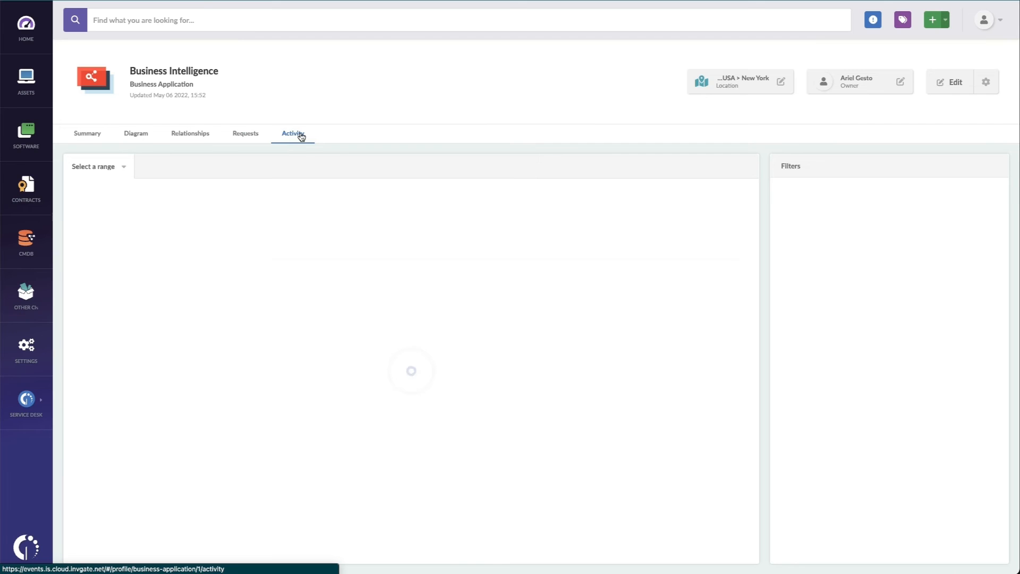